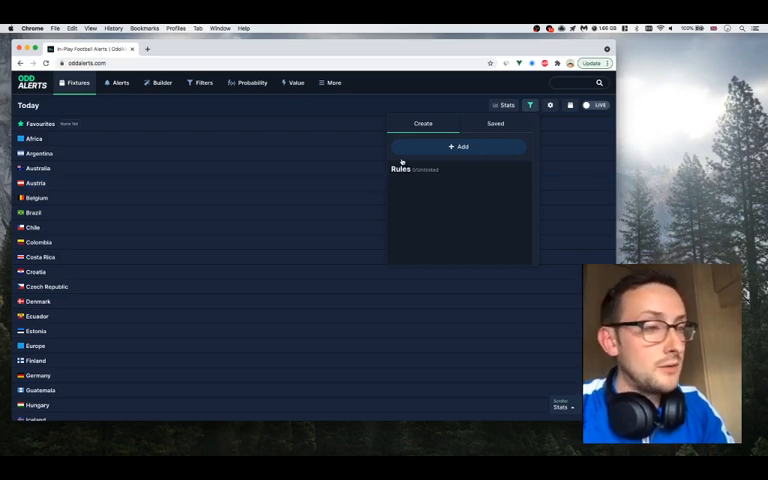
Add a Matches Played rule with minimum 10 and save it for both home and away teams
{"action": "left_click", "coordinate": [494, 122]}
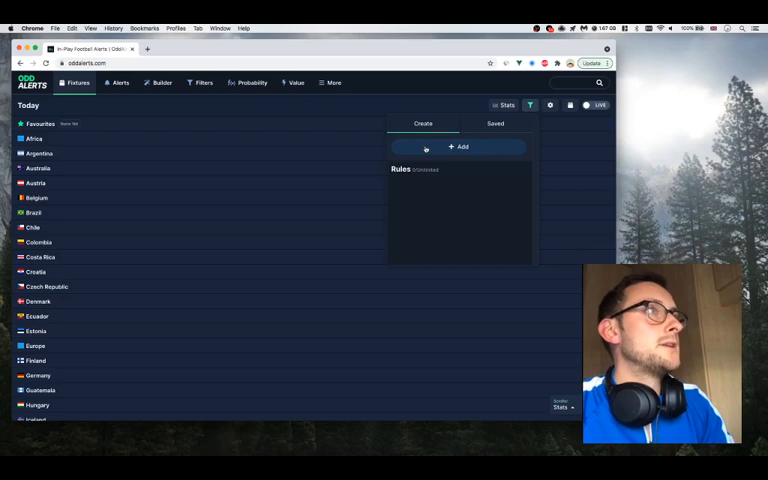
{"action": "left_click", "coordinate": [460, 148]}
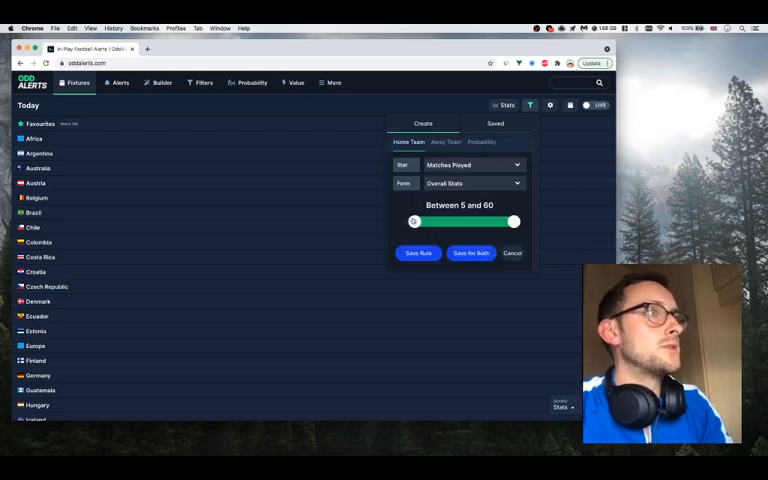
{"action": "left_click_drag", "start_coordinate": [414, 220], "coordinate": [422, 220]}
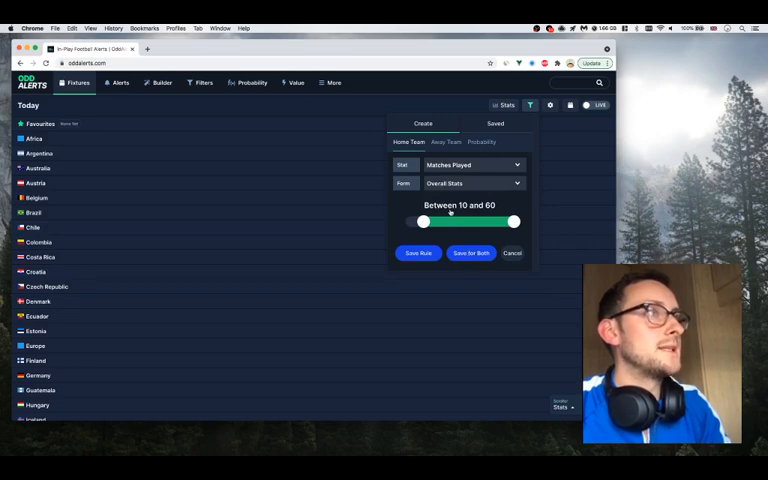
{"action": "left_click", "coordinate": [472, 252]}
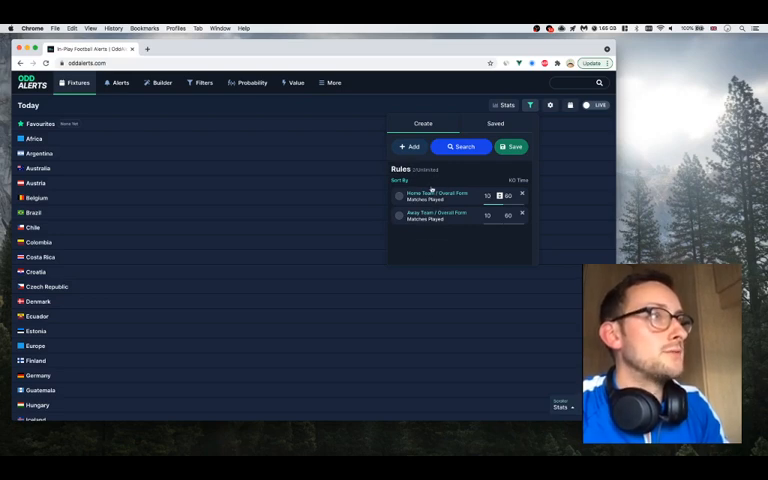
{"action": "mouse_move", "coordinate": [476, 226]}
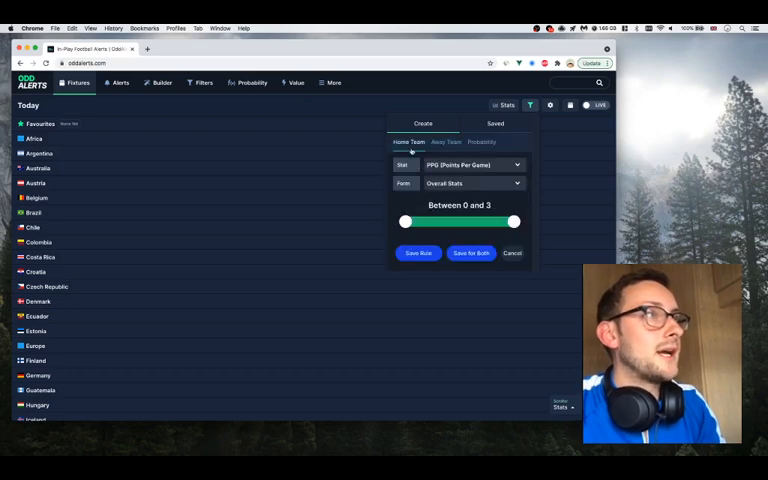
Add a home-team Win at HT % rule with minimum 35 and save it
{"action": "left_click", "coordinate": [470, 164]}
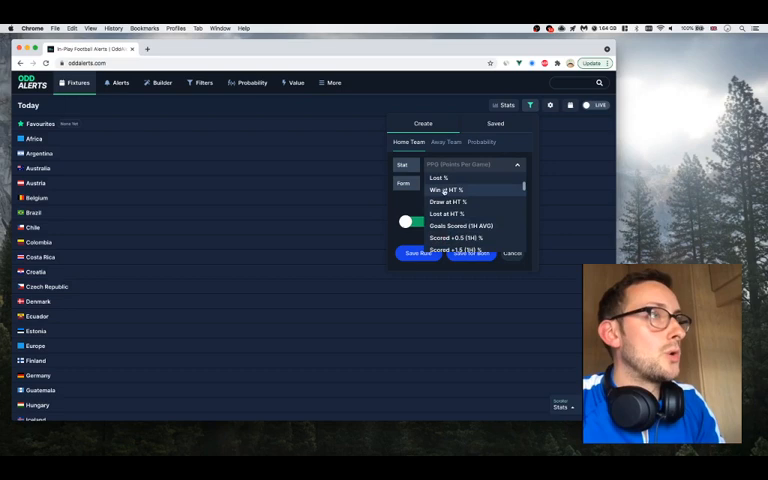
{"action": "left_click", "coordinate": [446, 190]}
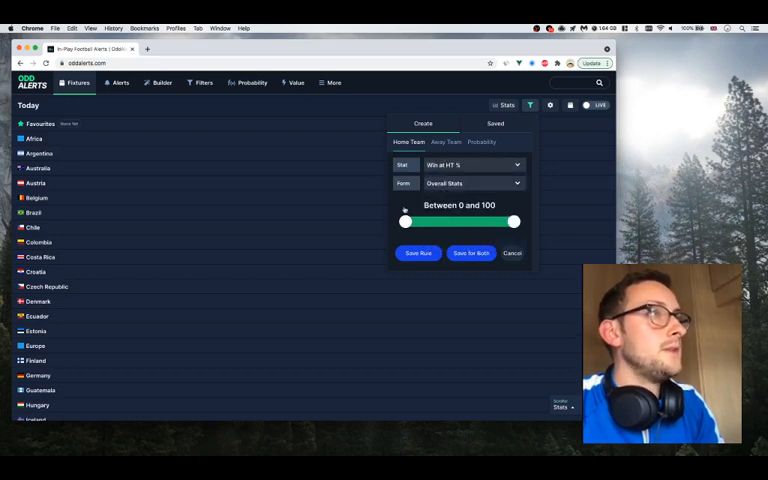
{"action": "left_click_drag", "start_coordinate": [404, 220], "coordinate": [440, 220]}
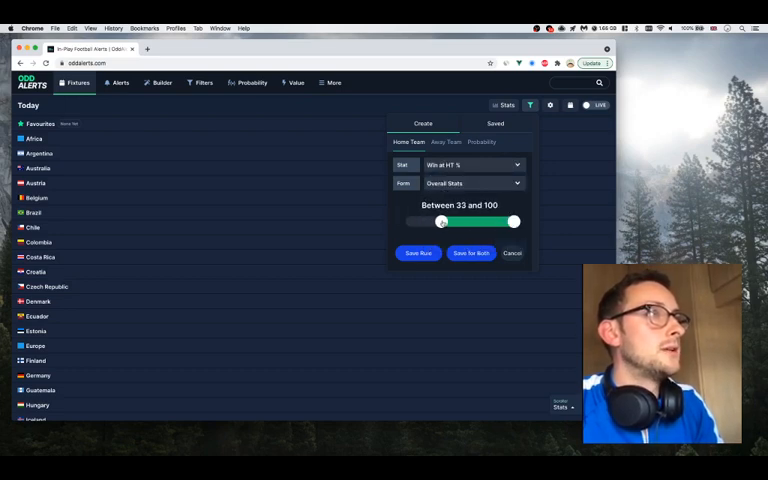
{"action": "left_click_drag", "start_coordinate": [440, 220], "coordinate": [444, 220]}
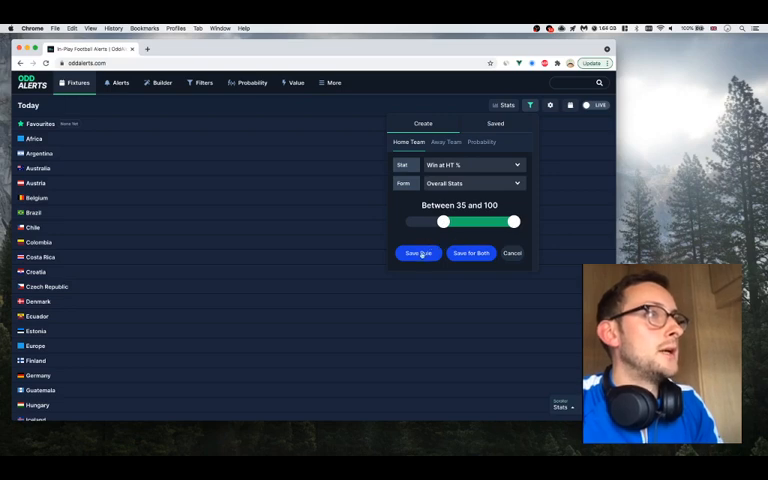
{"action": "left_click", "coordinate": [418, 252]}
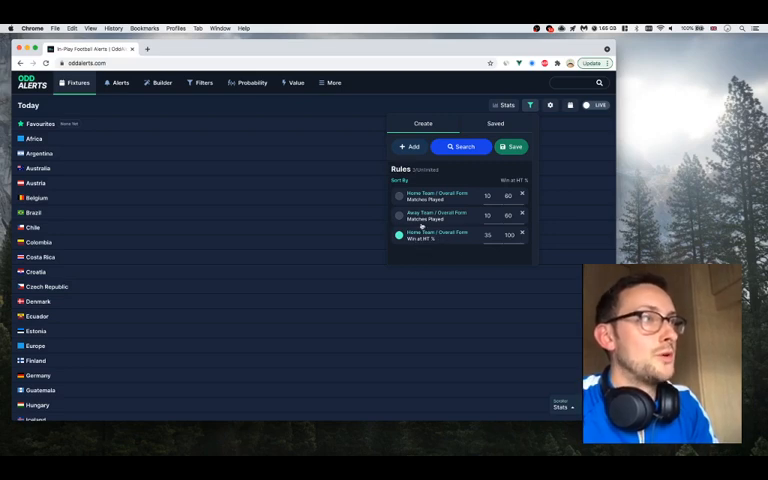
Run Search on today's fixtures and scroll through the matching fixture feed
{"action": "left_click", "coordinate": [460, 146]}
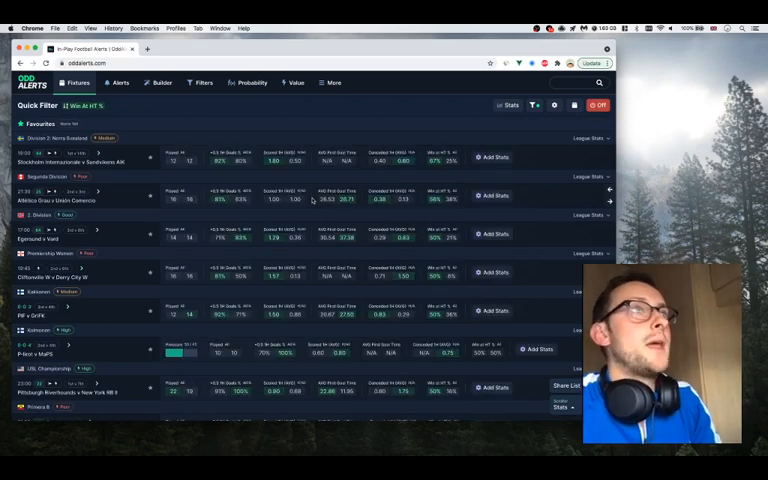
{"action": "left_click", "coordinate": [508, 104]}
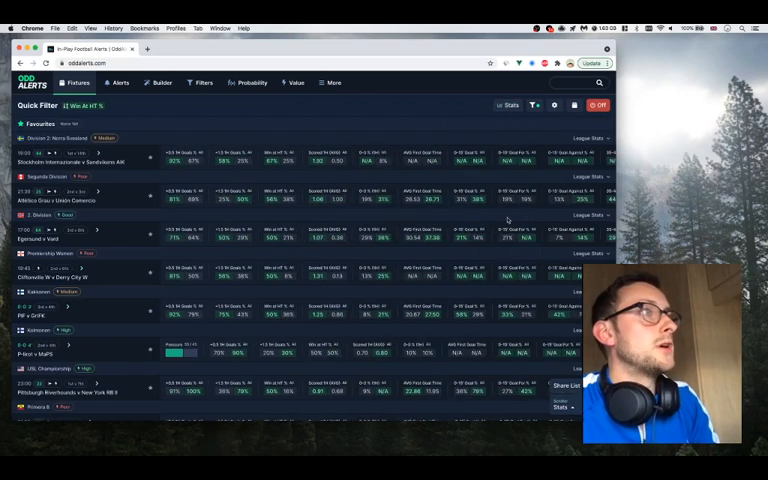
{"action": "mouse_move", "coordinate": [258, 172]}
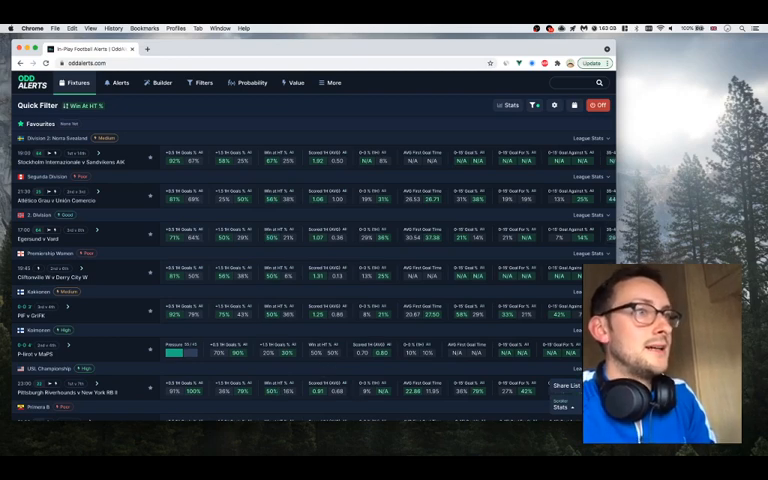
{"action": "scroll", "scroll_direction": "down", "scroll_amount": 3}
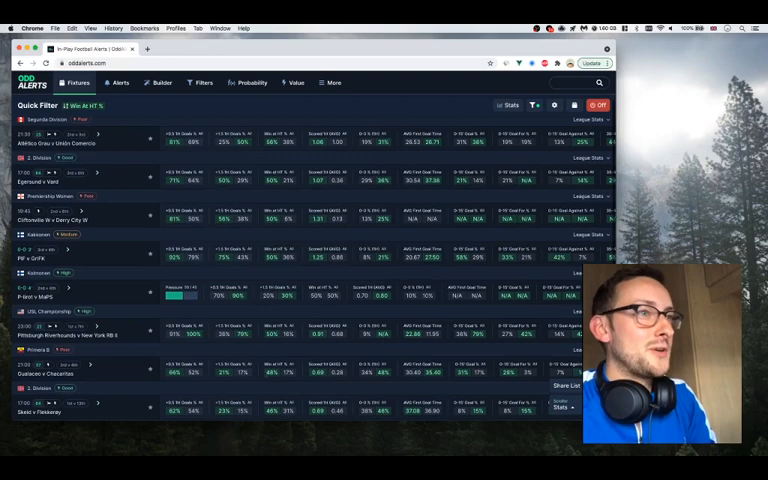
{"action": "scroll", "scroll_direction": "down", "scroll_amount": 3}
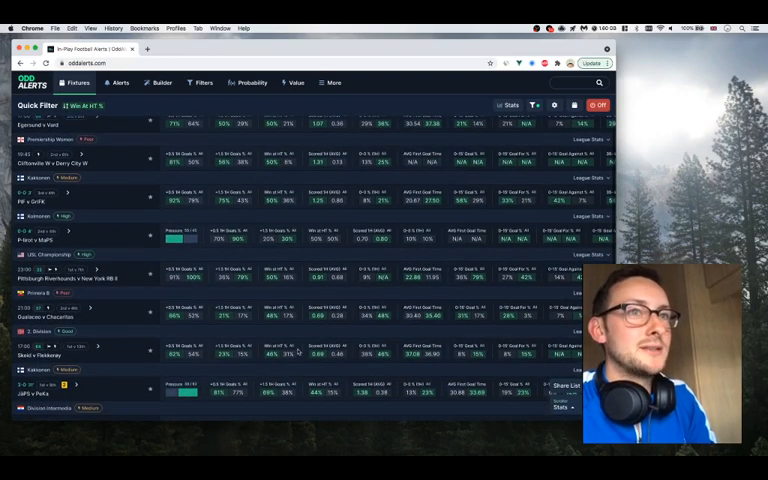
{"action": "scroll", "scroll_direction": "down", "scroll_amount": 3}
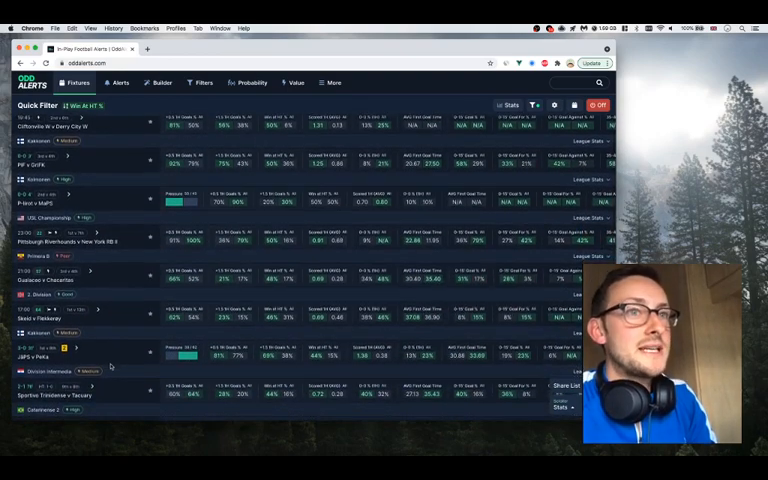
{"action": "scroll", "scroll_direction": "down", "scroll_amount": 3}
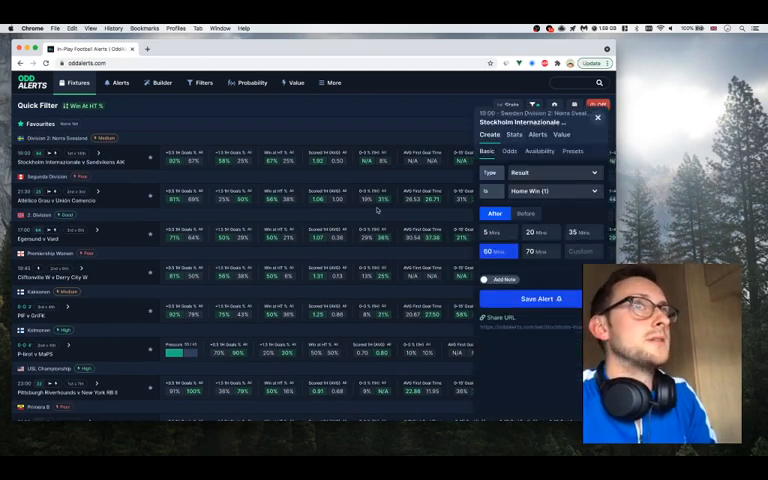
Compare the fixture's bookmaker odds, including the over/under goal lines
{"action": "left_click", "coordinate": [508, 152]}
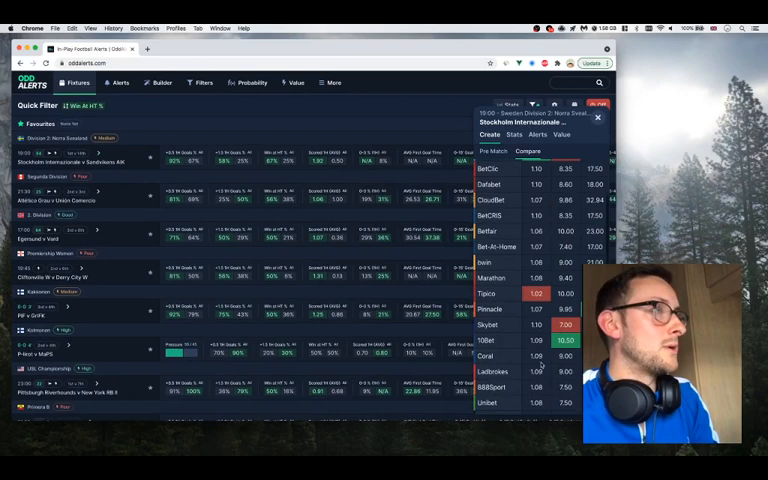
{"action": "left_click", "coordinate": [510, 152]}
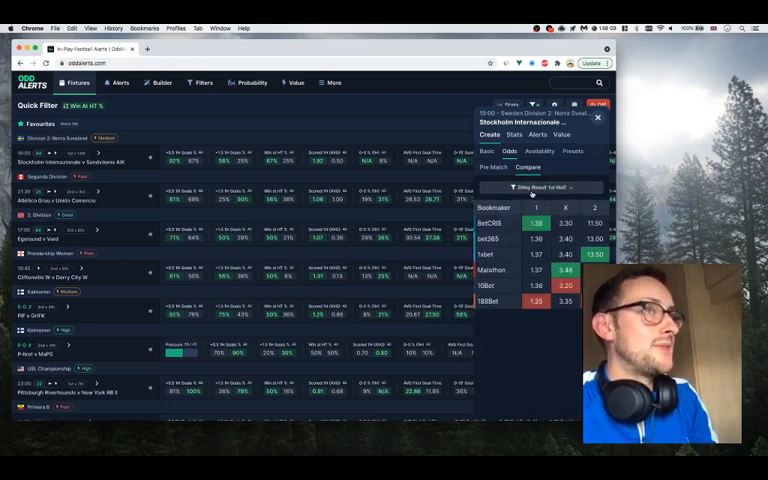
{"action": "left_click", "coordinate": [540, 188]}
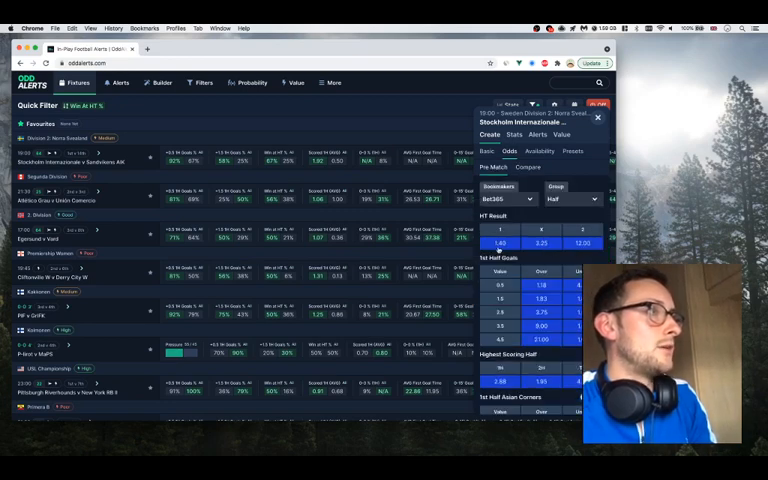
{"action": "left_click", "coordinate": [500, 244]}
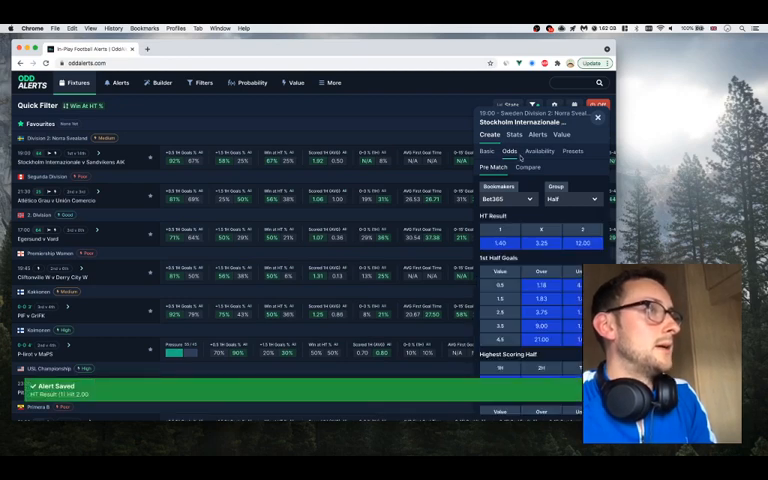
View both teams' statistics and recent results, then close the fixture panel
{"action": "left_click", "coordinate": [514, 134]}
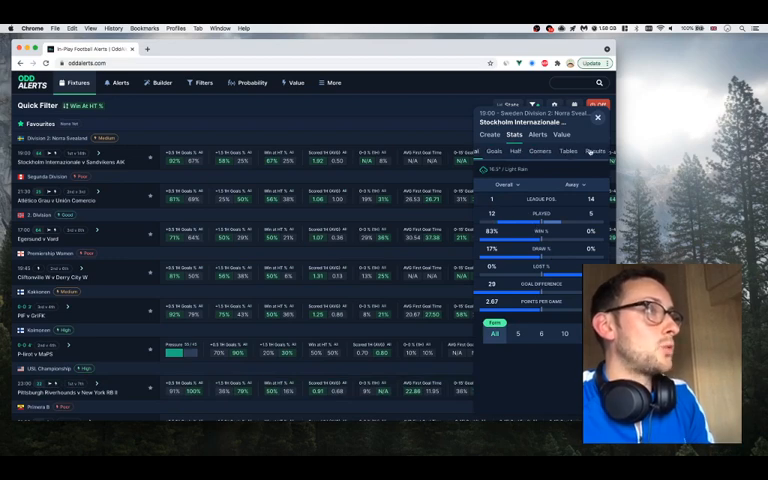
{"action": "left_click", "coordinate": [596, 152]}
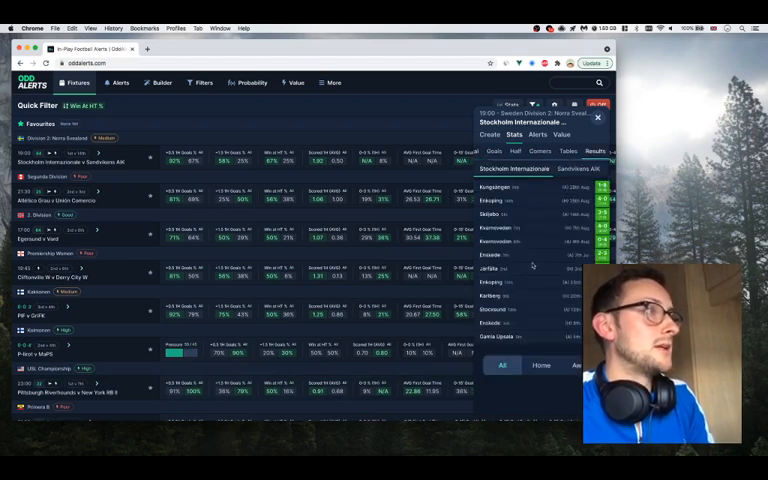
{"action": "left_click", "coordinate": [580, 168]}
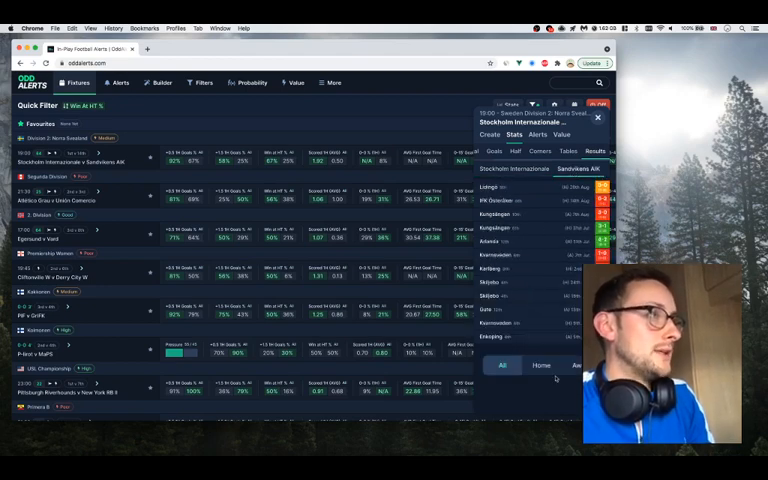
{"action": "left_click", "coordinate": [598, 116]}
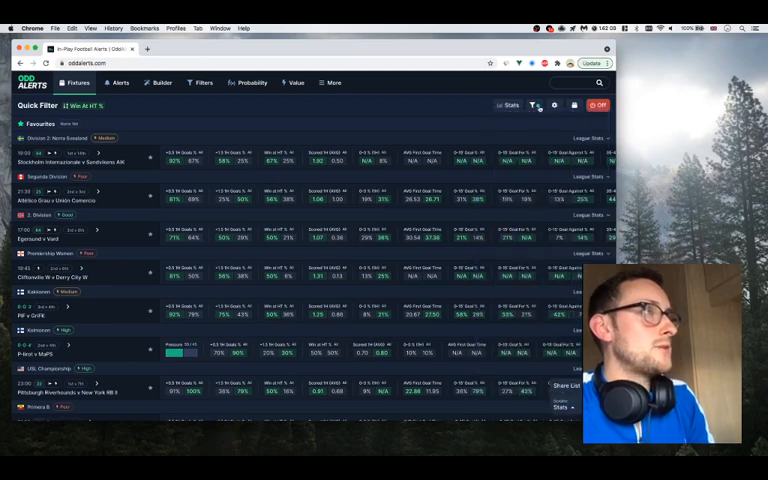
Check another fixture's filter rules, team stats and recent results
{"action": "left_click", "coordinate": [536, 104]}
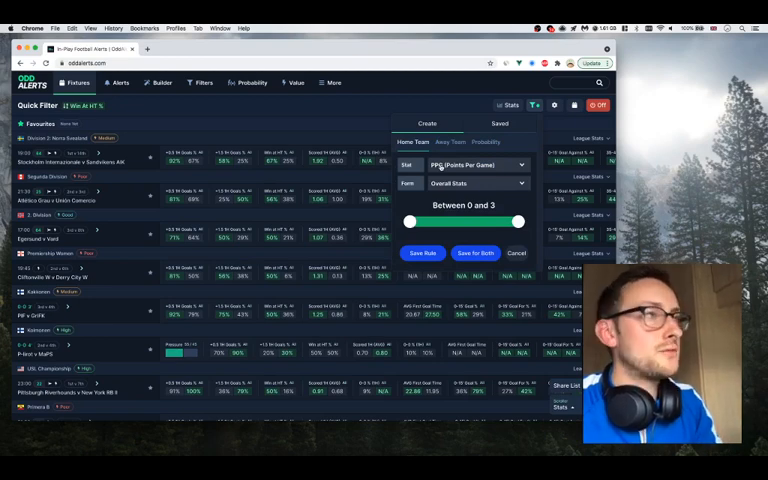
{"action": "left_click", "coordinate": [476, 164]}
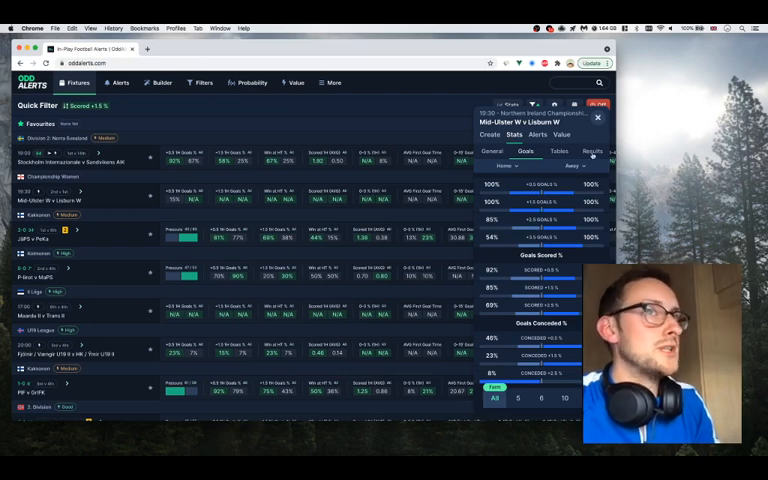
{"action": "left_click", "coordinate": [592, 152]}
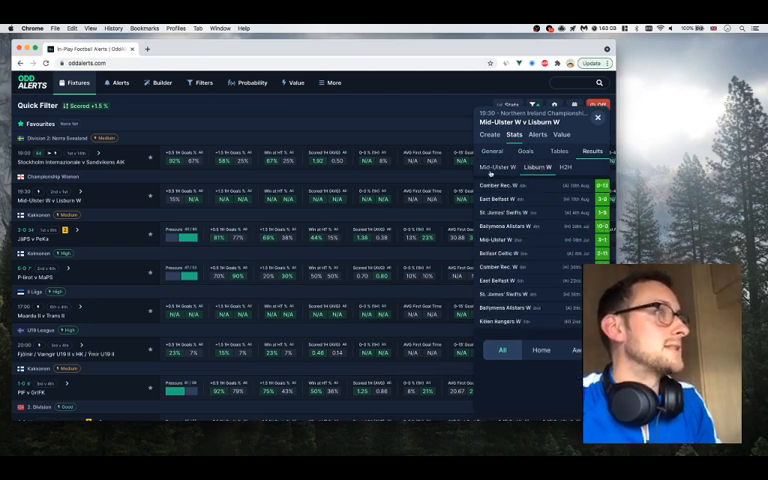
{"action": "left_click", "coordinate": [564, 166]}
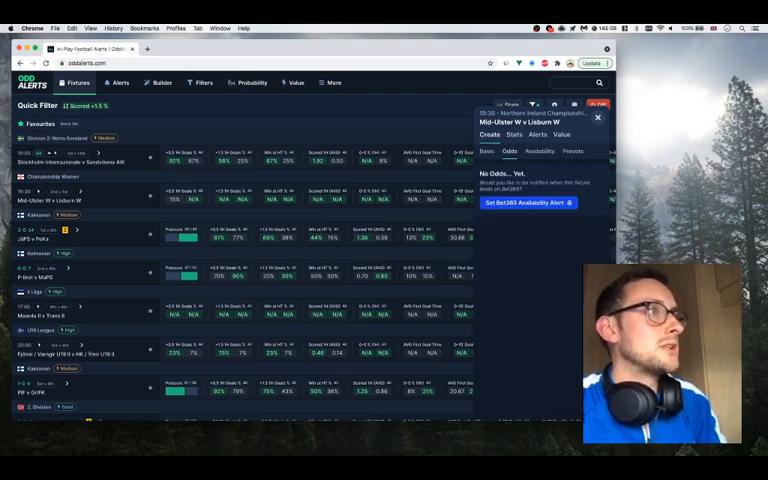
{"action": "mouse_move", "coordinate": [532, 224]}
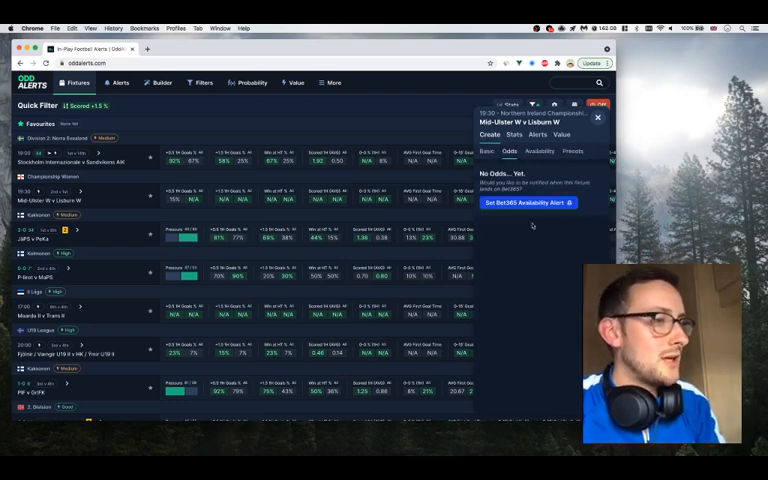
Set the fixture's alert conditions, then close its panel to return to the feed
{"action": "left_click", "coordinate": [528, 202]}
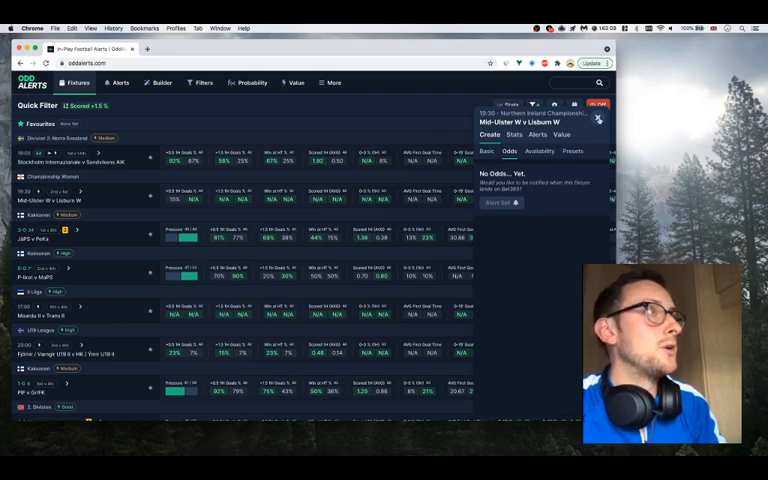
{"action": "left_click", "coordinate": [596, 120]}
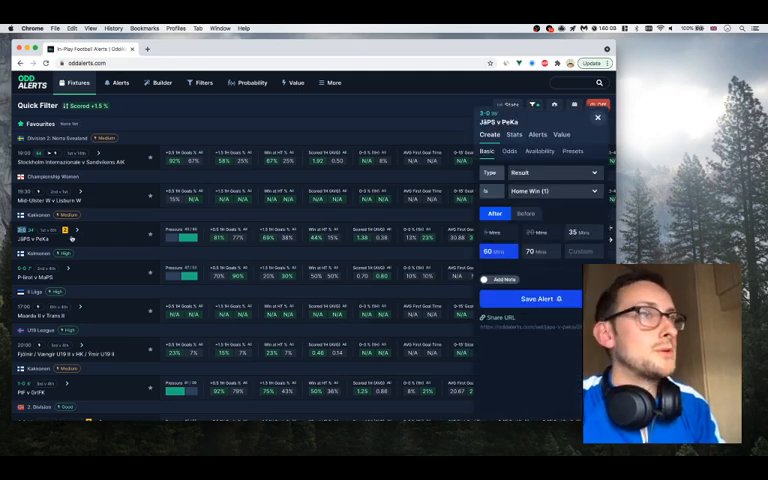
{"action": "left_click", "coordinate": [596, 118]}
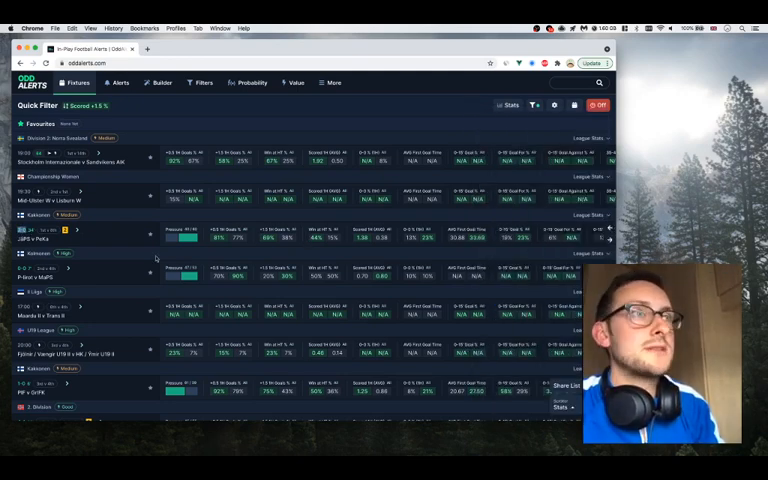
{"action": "scroll", "scroll_direction": "down", "scroll_amount": 3}
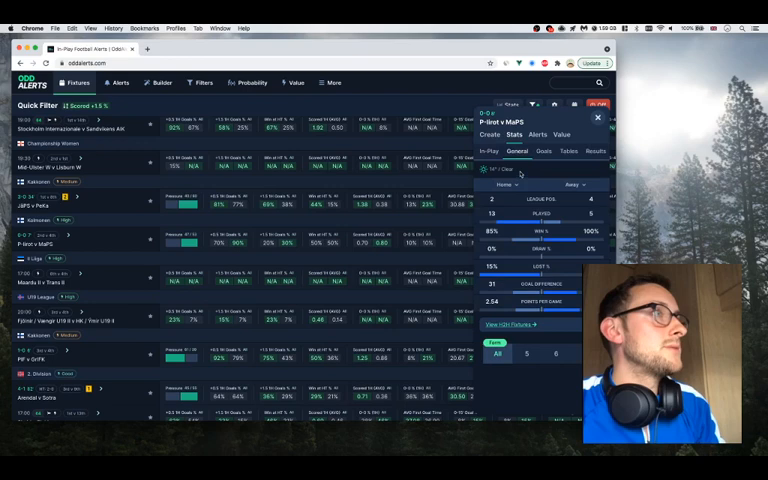
{"action": "left_click", "coordinate": [544, 152]}
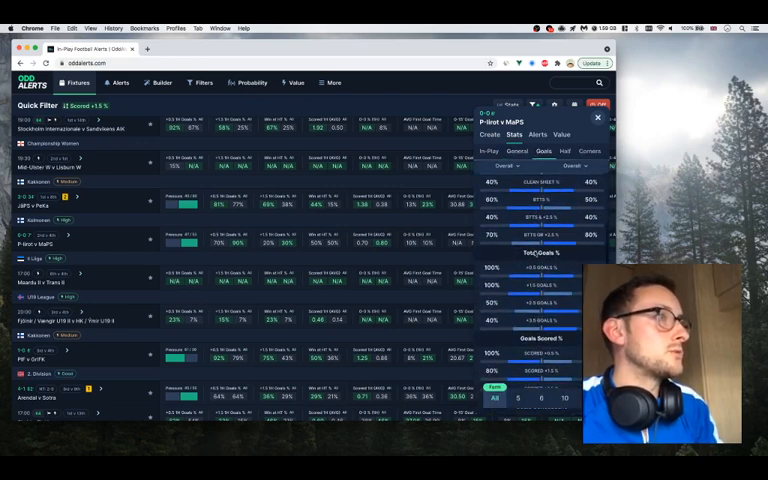
{"action": "scroll", "scroll_direction": "down", "scroll_amount": 3}
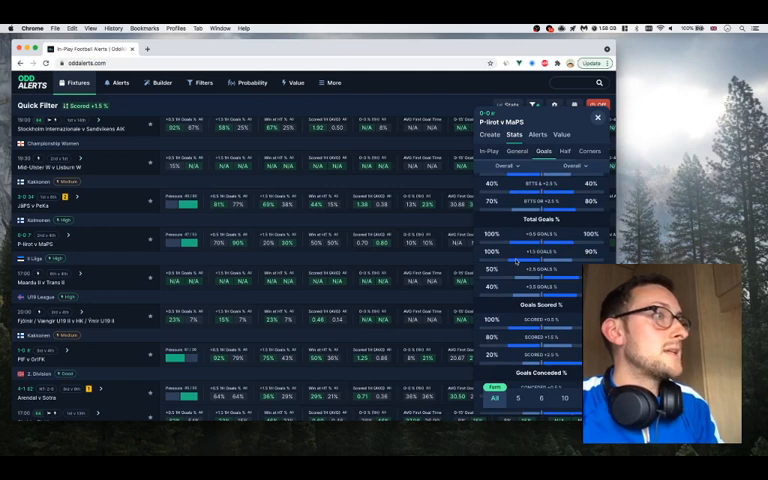
{"action": "scroll", "scroll_direction": "down", "scroll_amount": 3}
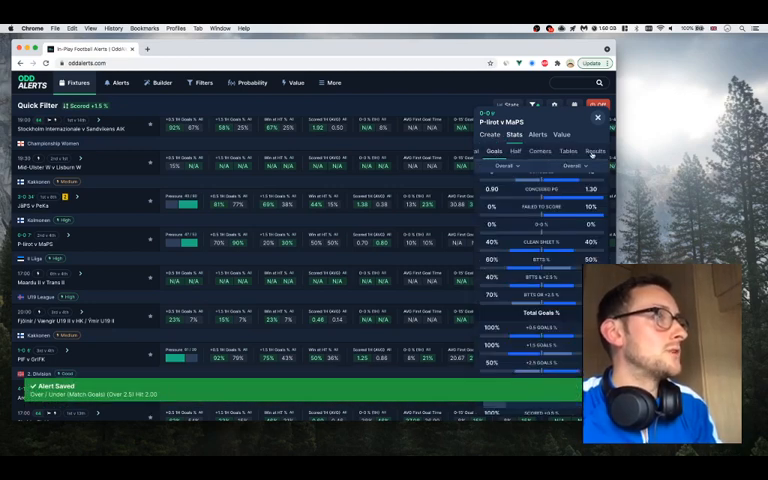
{"action": "left_click", "coordinate": [596, 152]}
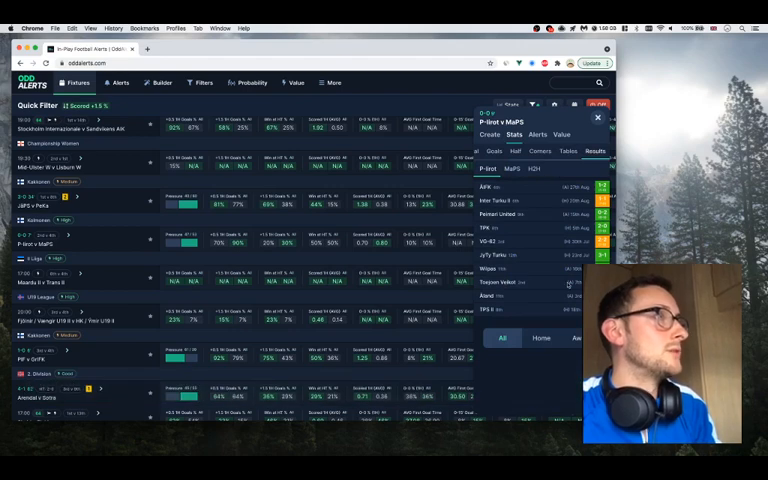
{"action": "left_click", "coordinate": [532, 168]}
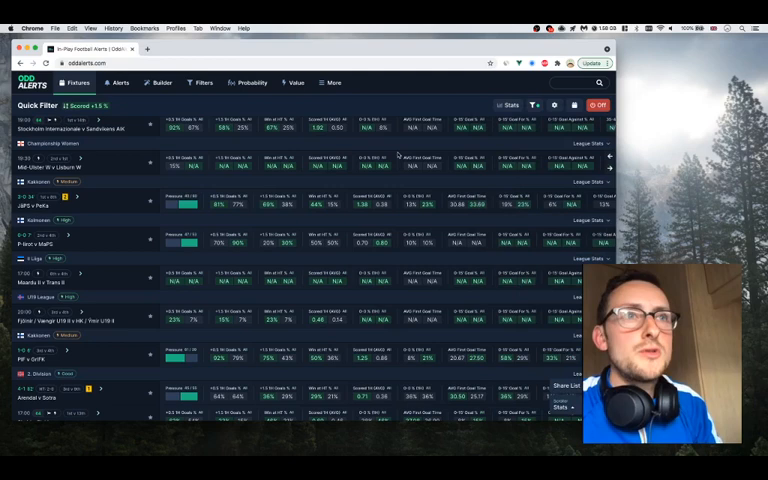
{"action": "scroll", "scroll_direction": "down", "scroll_amount": 3}
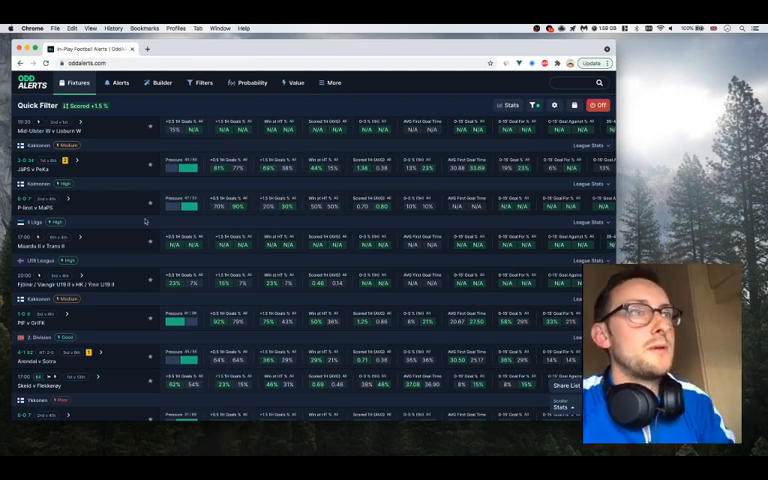
{"action": "scroll", "scroll_direction": "up", "scroll_amount": 3}
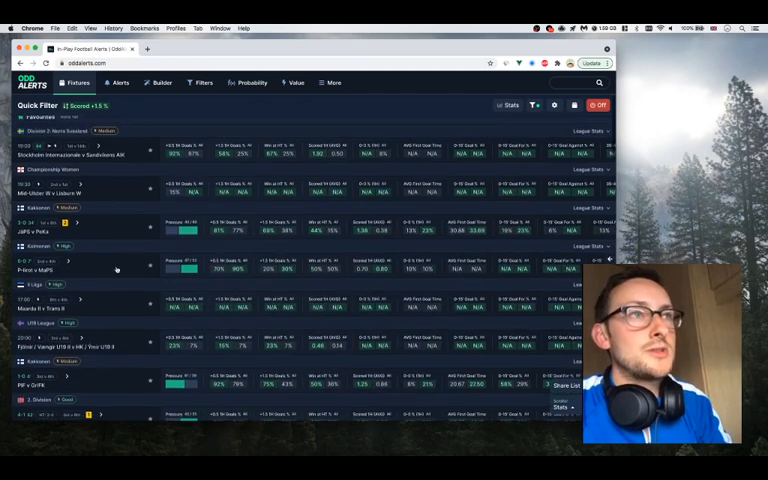
{"action": "scroll", "scroll_direction": "down", "scroll_amount": 3}
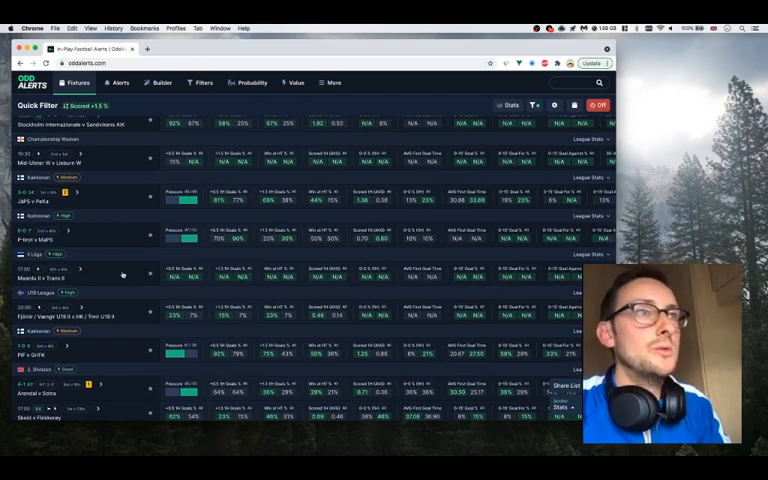
{"action": "scroll", "scroll_direction": "down", "scroll_amount": 3}
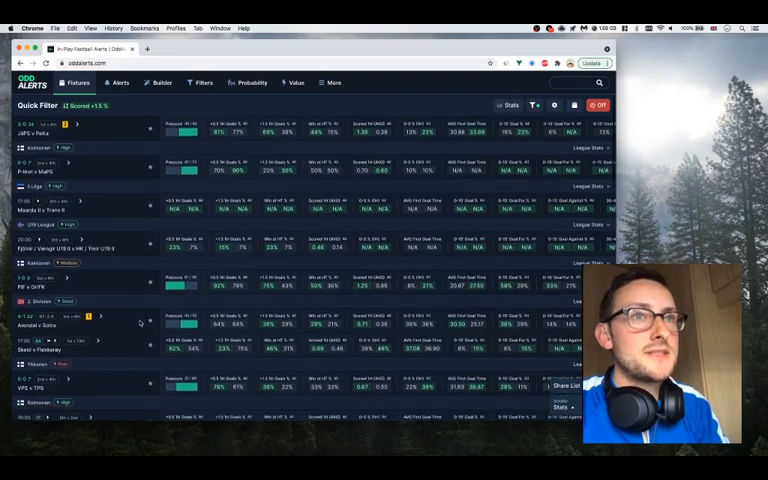
{"action": "scroll", "scroll_direction": "down", "scroll_amount": 3}
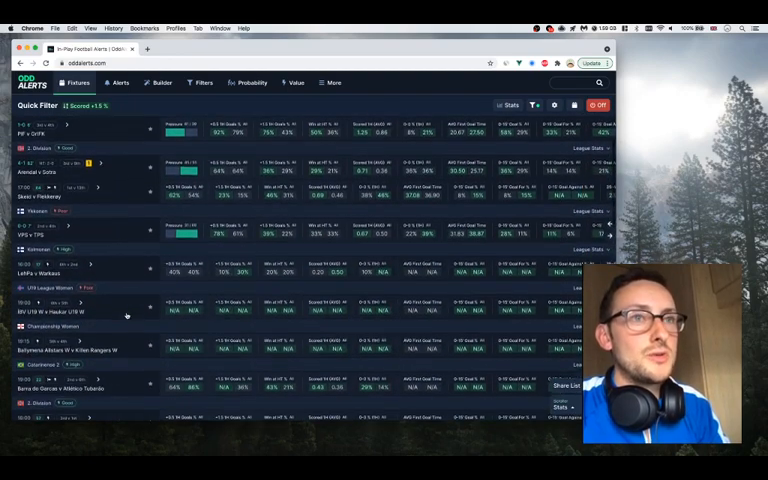
{"action": "scroll", "scroll_direction": "down", "scroll_amount": 3}
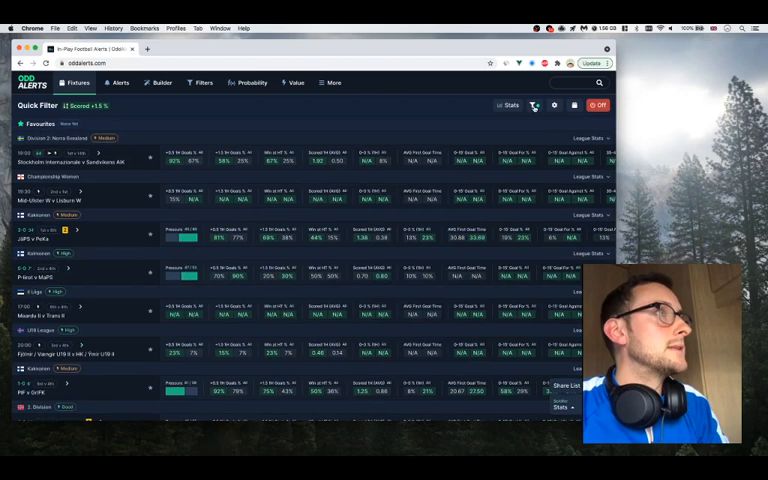
Review saved alerts, start a new one, and bring up the More sections menu
{"action": "left_click", "coordinate": [536, 104]}
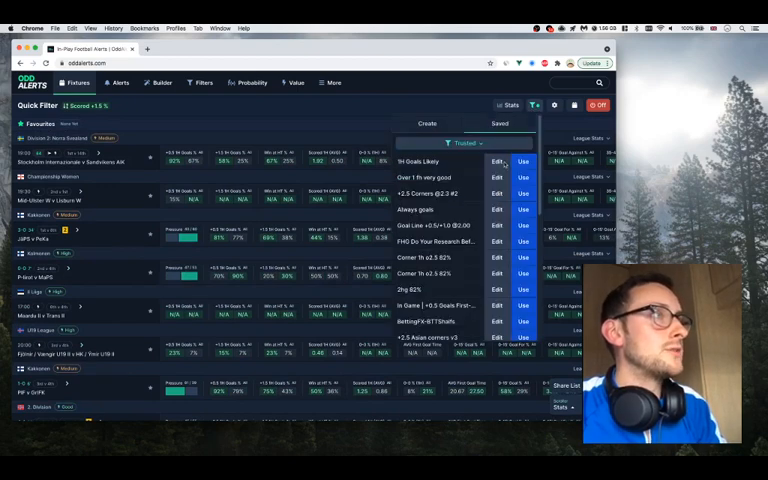
{"action": "left_click", "coordinate": [496, 162]}
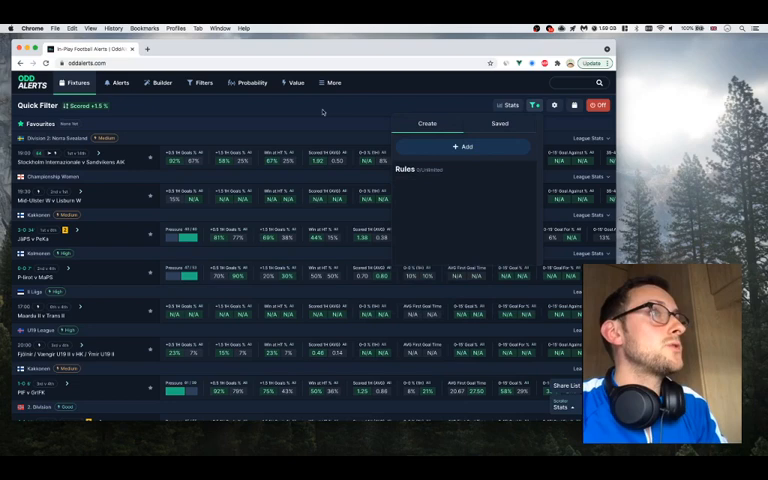
{"action": "left_click", "coordinate": [324, 82]}
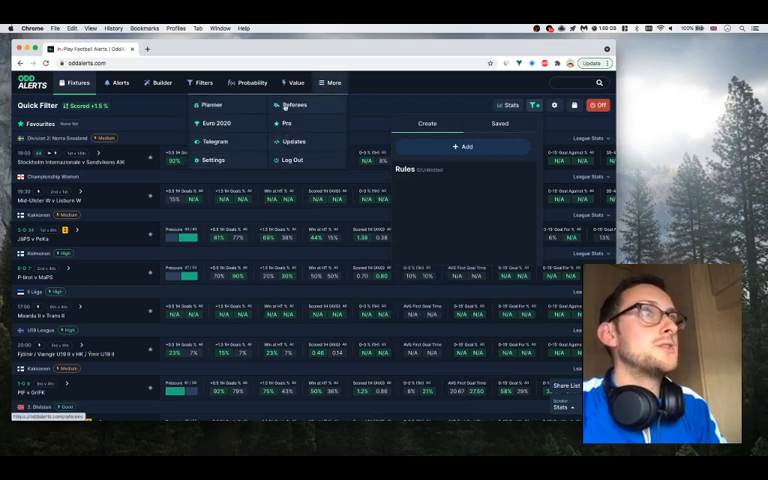
Go to the Referees page from the More menu
{"action": "left_click", "coordinate": [292, 104]}
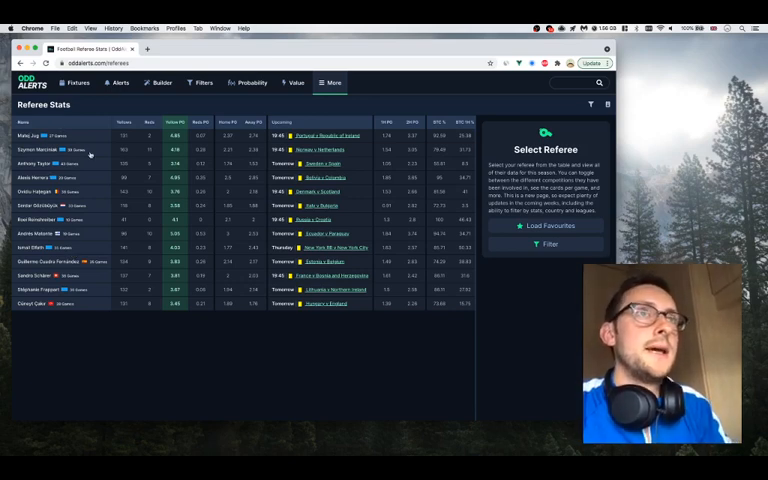
{"action": "mouse_move", "coordinate": [144, 228]}
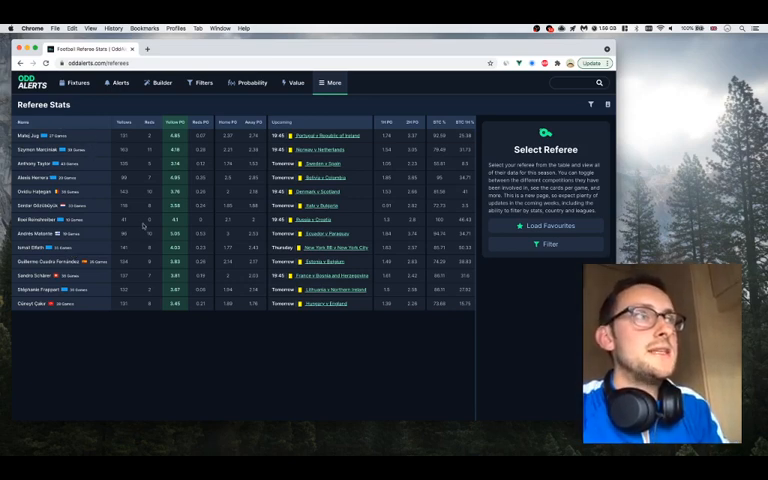
{"action": "mouse_move", "coordinate": [340, 328]}
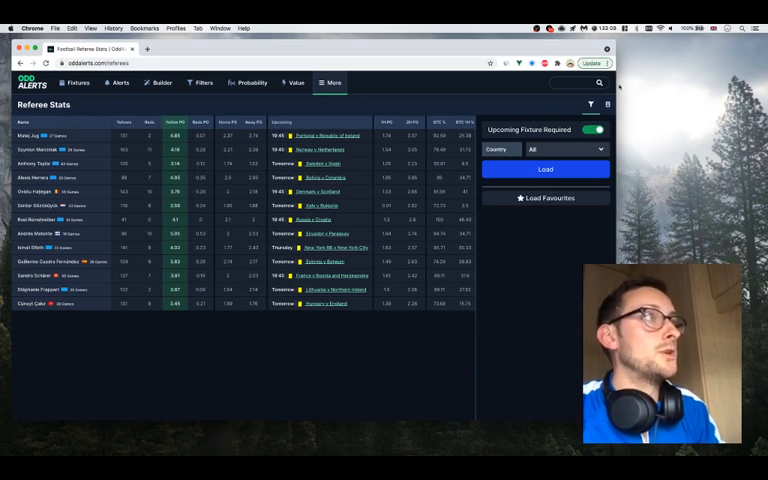
{"action": "mouse_move", "coordinate": [70, 164]}
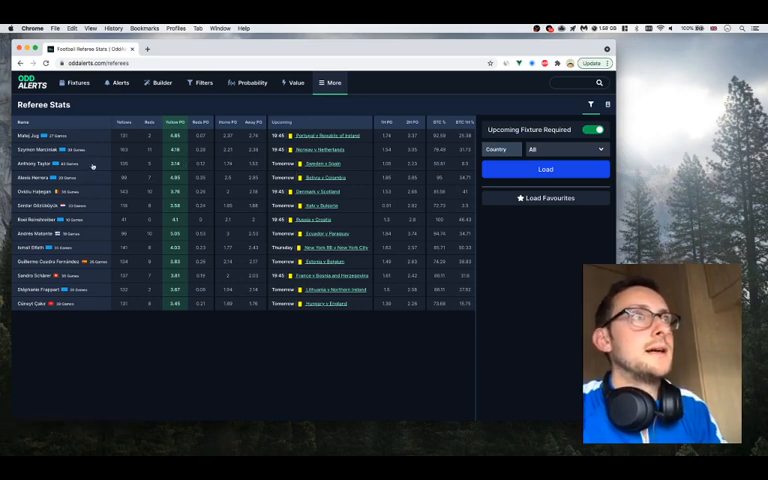
View one referee's detailed card statistics combined across competitions
{"action": "left_click", "coordinate": [38, 164]}
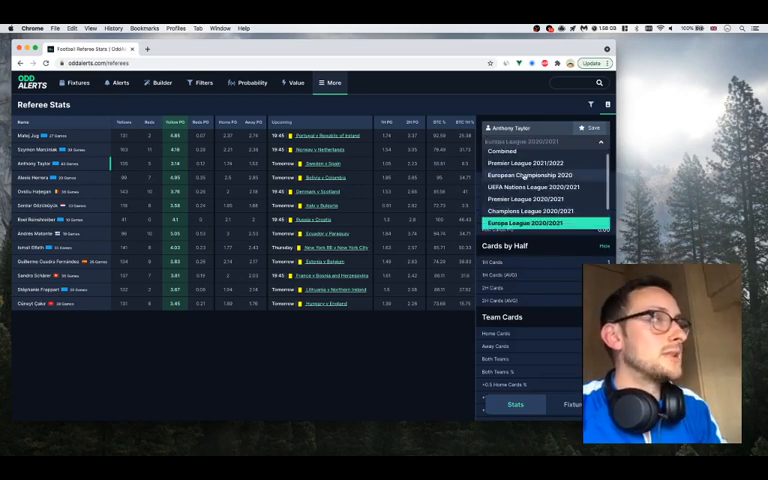
{"action": "left_click", "coordinate": [540, 152]}
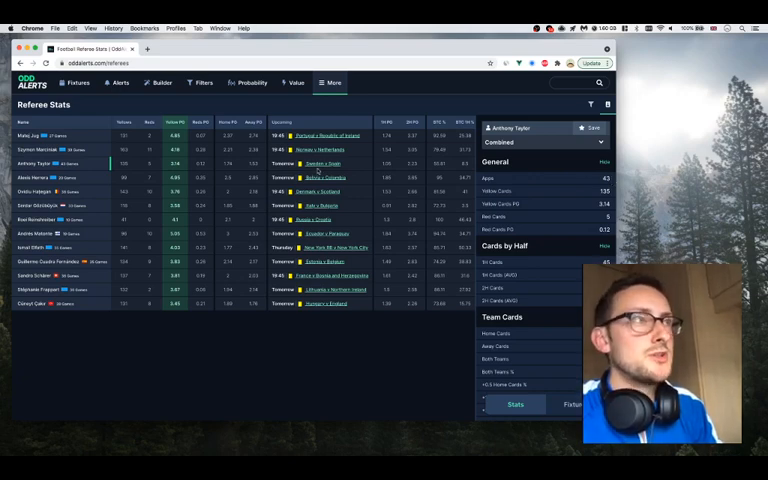
{"action": "scroll", "scroll_direction": "down", "scroll_amount": 3}
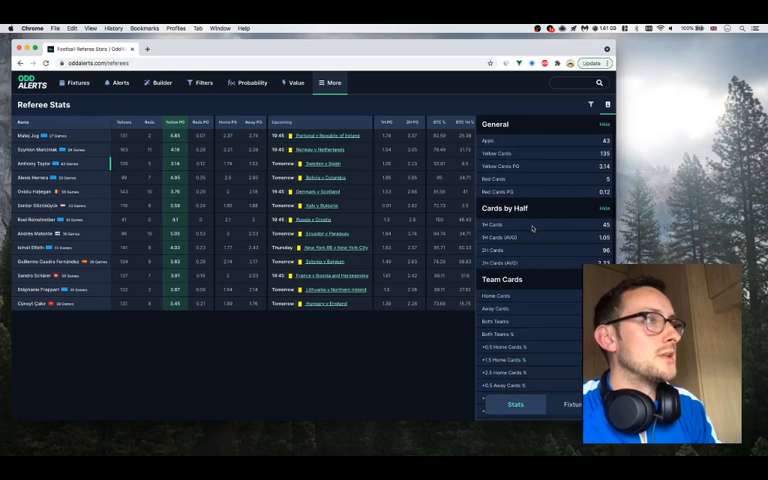
{"action": "scroll", "scroll_direction": "down", "scroll_amount": 3}
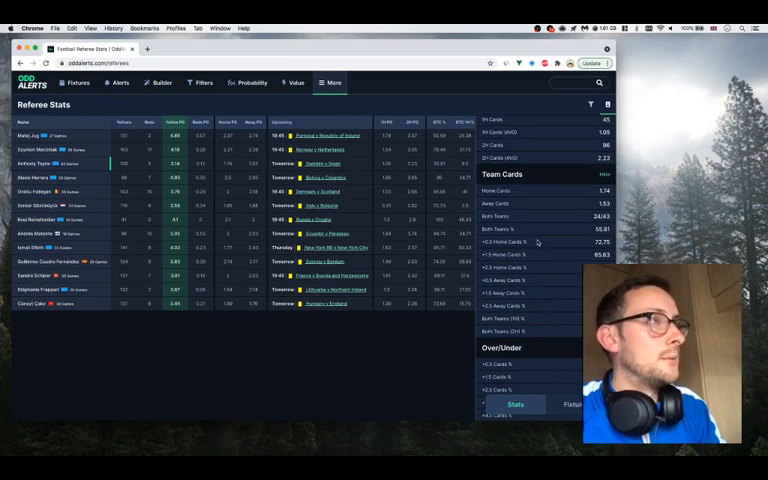
{"action": "mouse_move", "coordinate": [522, 192]}
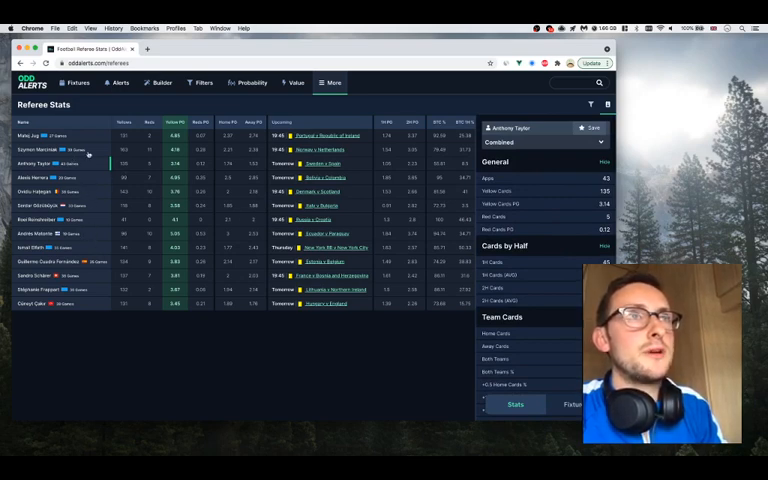
View another referee's breakdown and switch the competition dropdown to Combined
{"action": "left_click", "coordinate": [36, 148]}
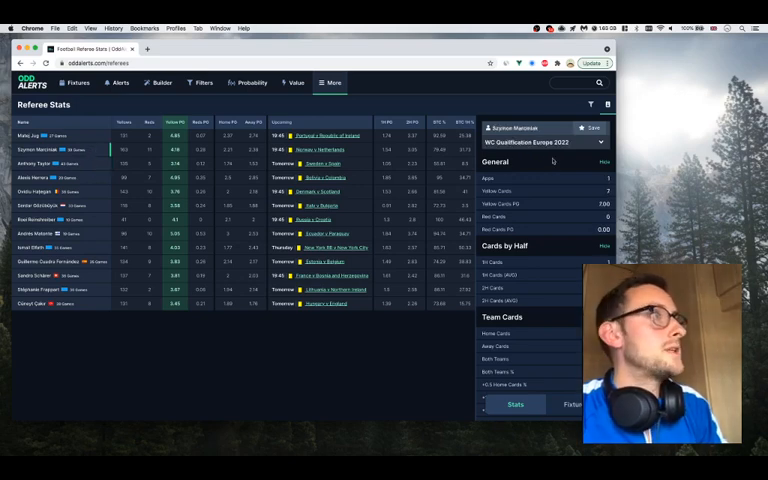
{"action": "left_click", "coordinate": [540, 142]}
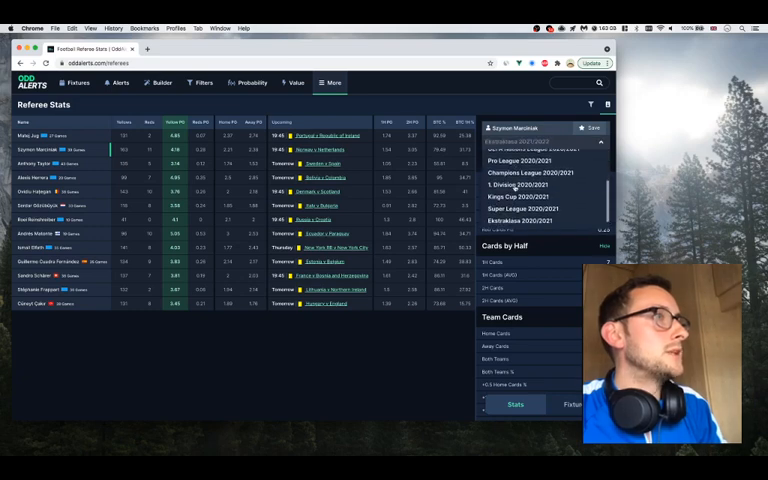
{"action": "left_click", "coordinate": [520, 224]}
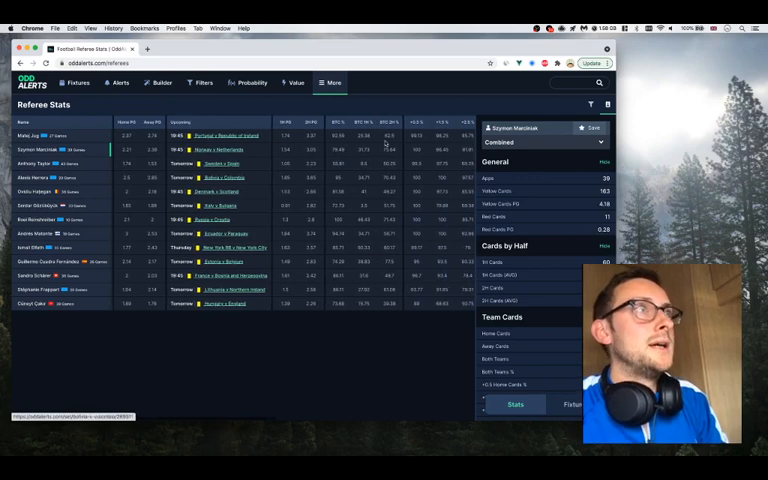
Filter referees to Australia, sort by a statistic column, then return to today's fixtures
{"action": "left_click", "coordinate": [340, 120]}
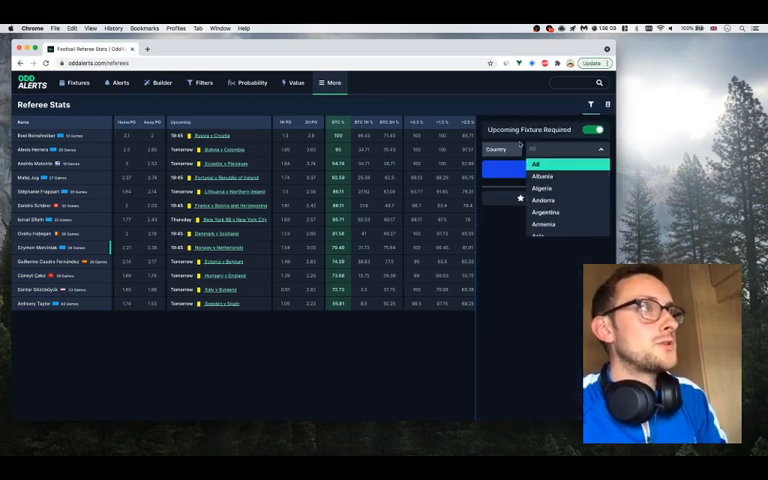
{"action": "scroll", "scroll_direction": "down", "scroll_amount": 3}
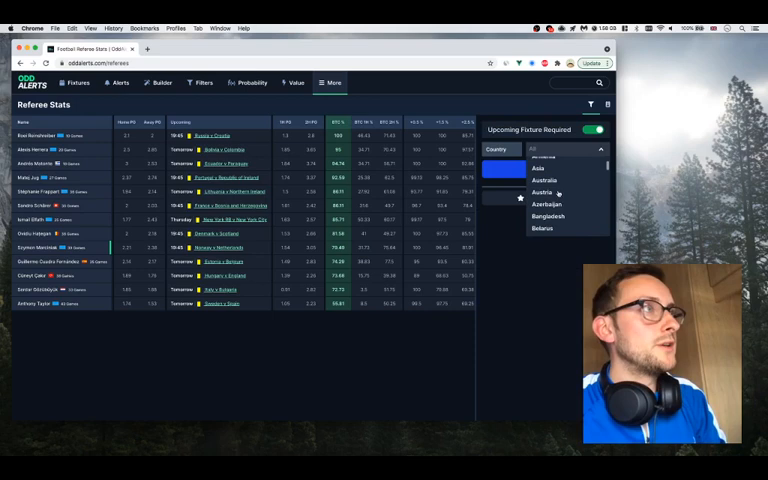
{"action": "left_click", "coordinate": [540, 180]}
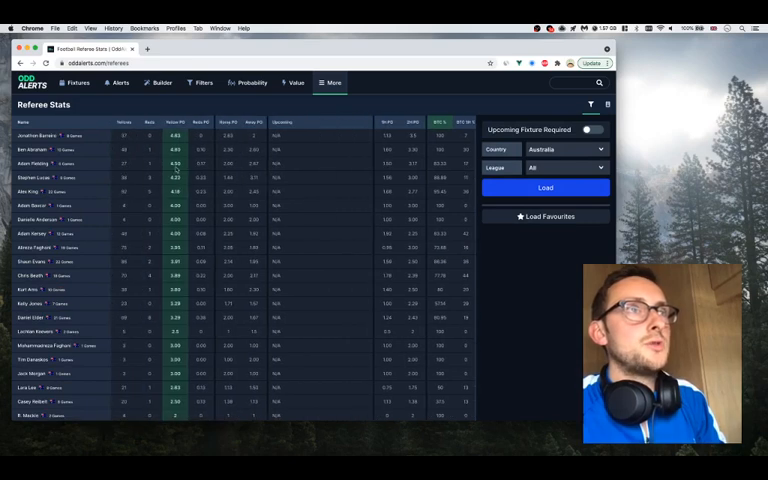
{"action": "scroll", "scroll_direction": "down", "scroll_amount": 3}
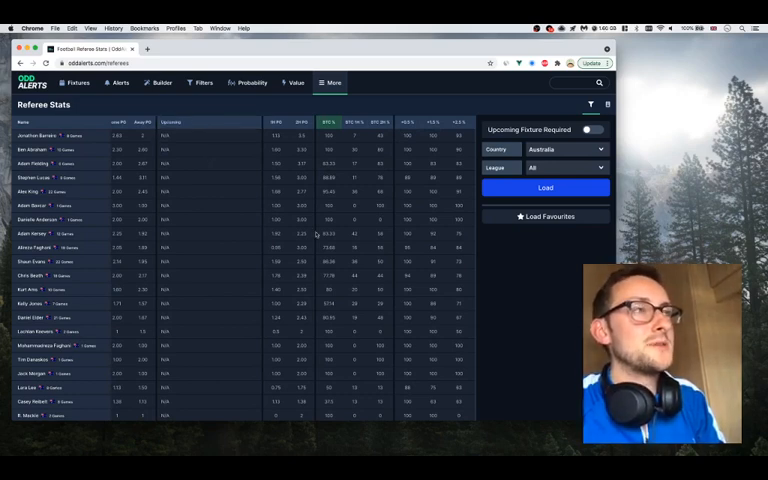
{"action": "left_click", "coordinate": [328, 122]}
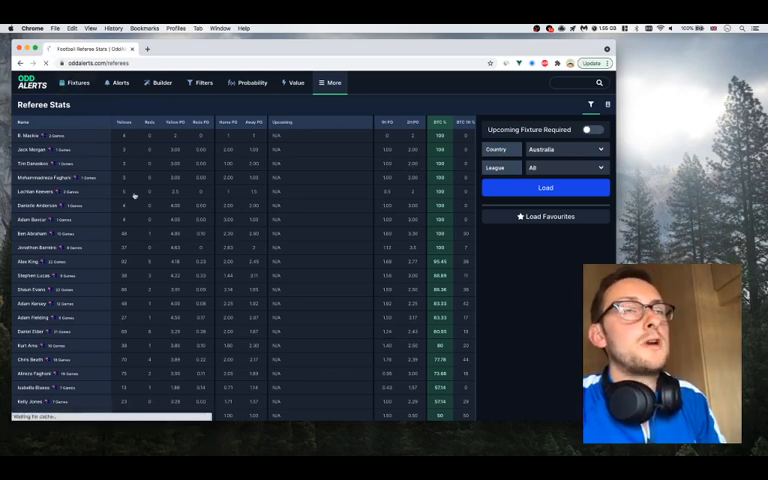
{"action": "left_click", "coordinate": [76, 82]}
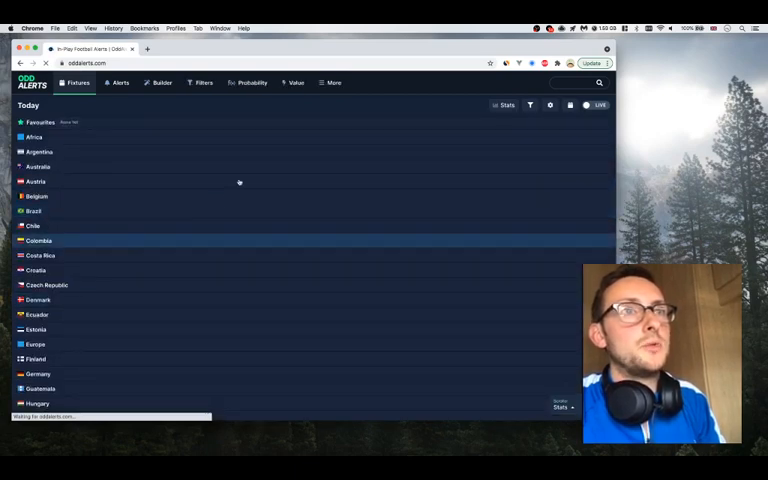
Expand Europe and show the Russia v Croatia referee's combined card statistics
{"action": "left_click", "coordinate": [36, 296]}
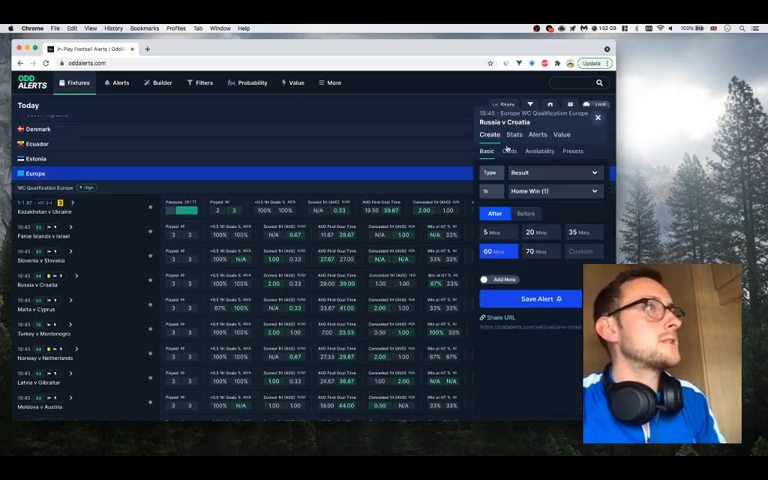
{"action": "left_click", "coordinate": [514, 136]}
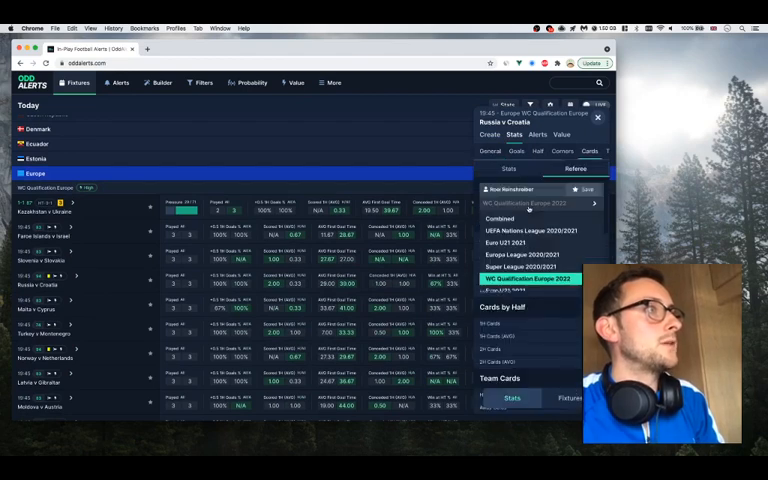
{"action": "left_click", "coordinate": [540, 218]}
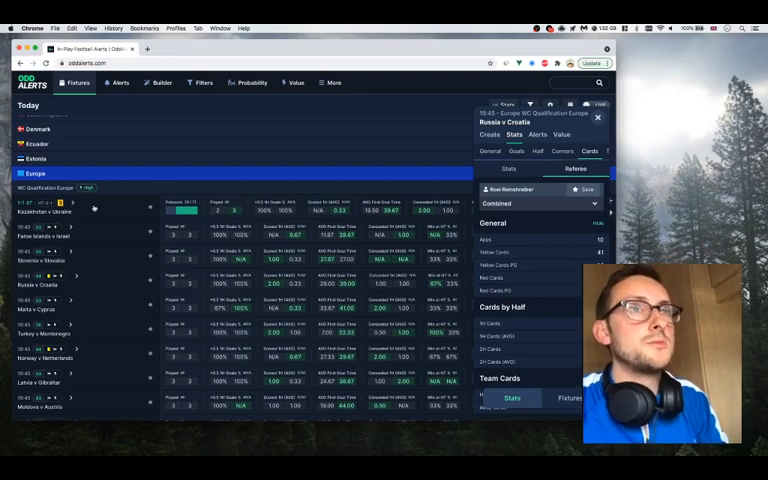
{"action": "scroll", "scroll_direction": "down", "scroll_amount": 3}
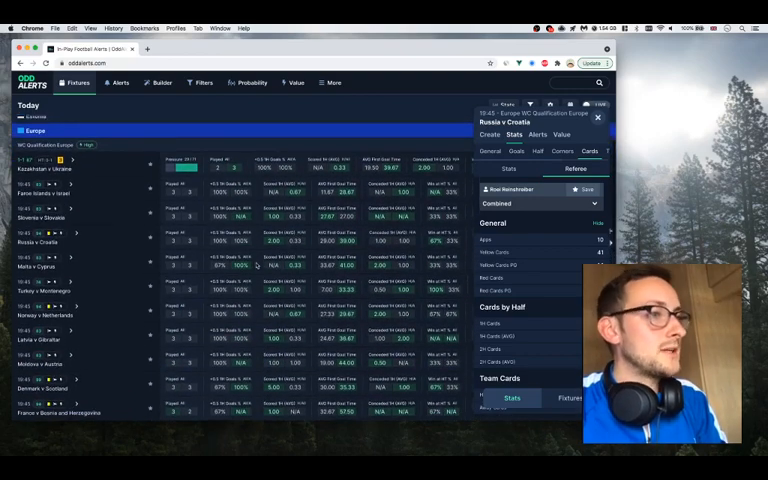
{"action": "scroll", "scroll_direction": "down", "scroll_amount": 3}
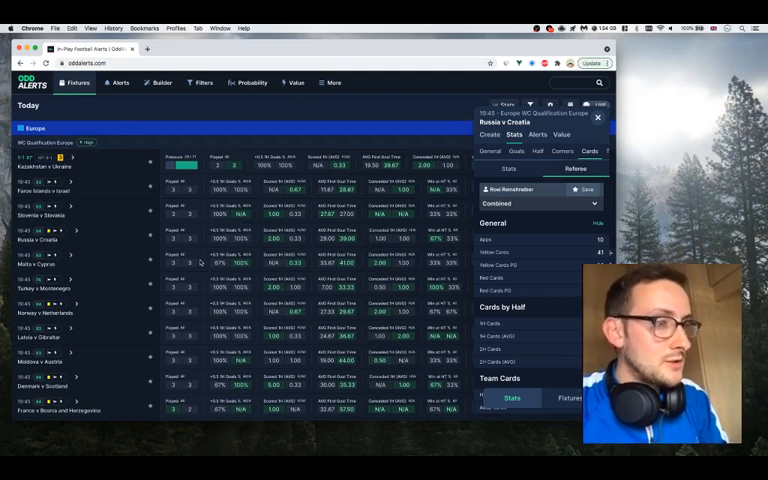
{"action": "mouse_move", "coordinate": [132, 300]}
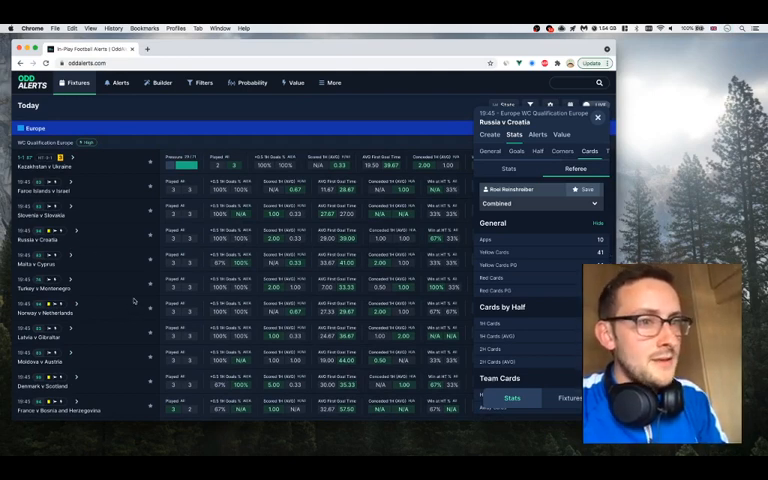
{"action": "mouse_move", "coordinate": [136, 296]}
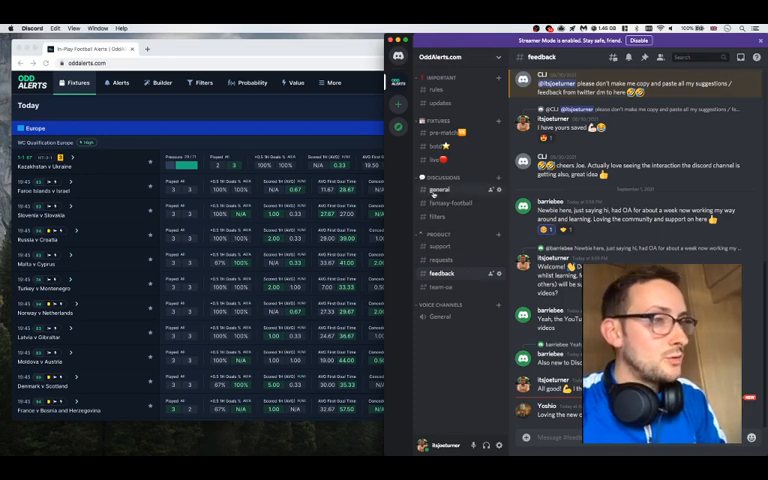
Browse the community server's general and fantasy football channels, reading through their messages
{"action": "left_click", "coordinate": [440, 188]}
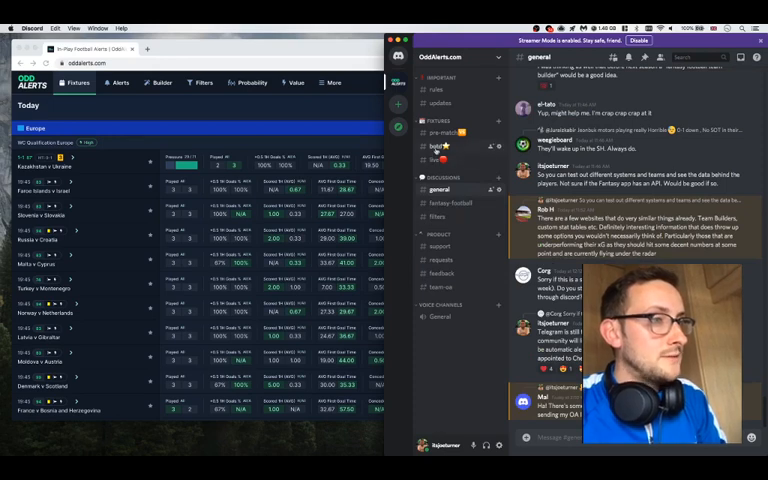
{"action": "left_click", "coordinate": [432, 148]}
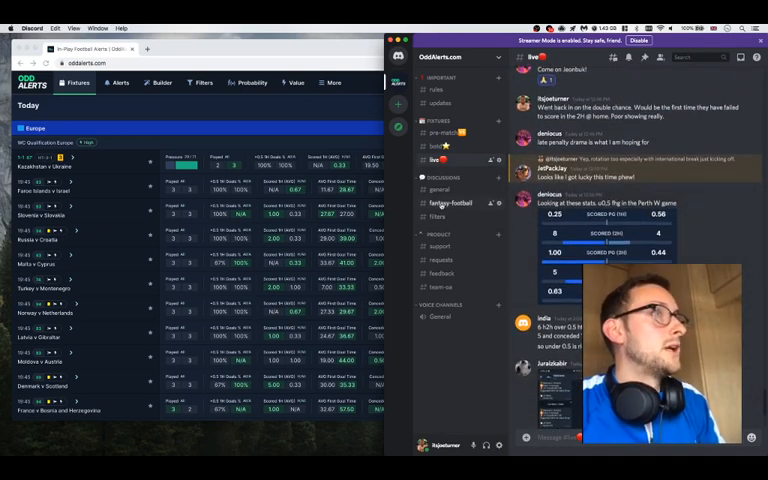
{"action": "left_click", "coordinate": [452, 204]}
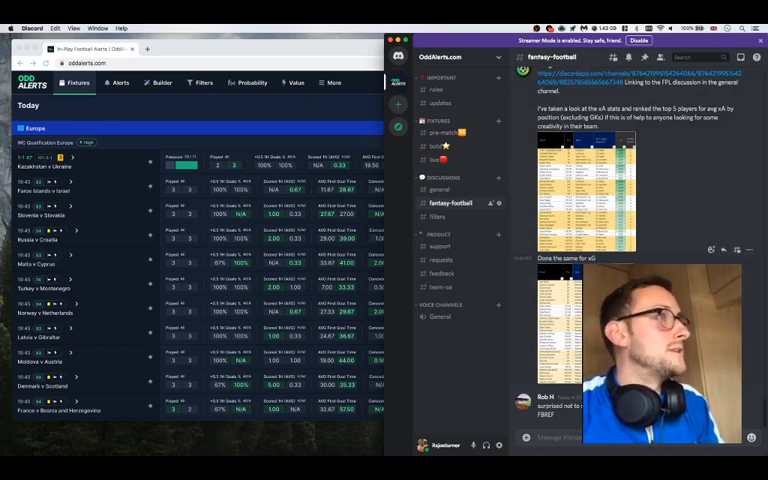
{"action": "scroll", "scroll_direction": "up", "scroll_amount": 3}
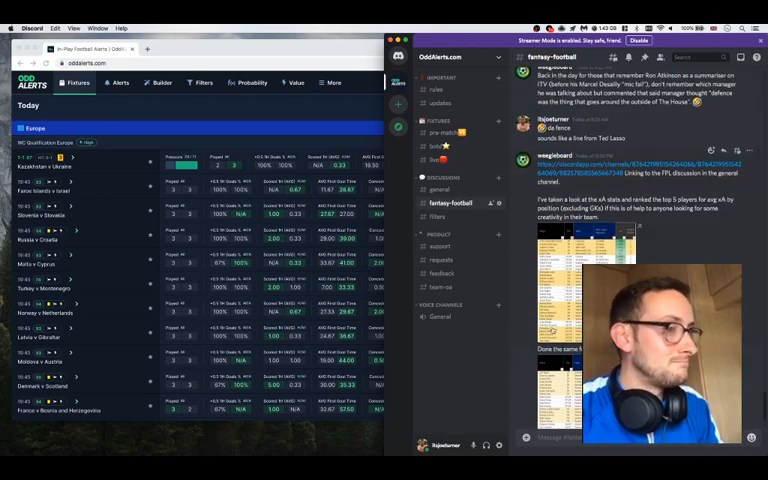
{"action": "scroll", "scroll_direction": "down", "scroll_amount": 3}
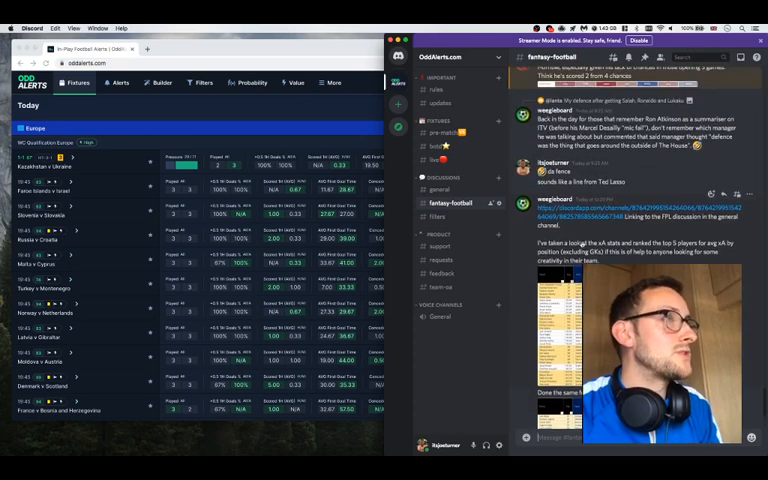
{"action": "scroll", "scroll_direction": "down", "scroll_amount": 3}
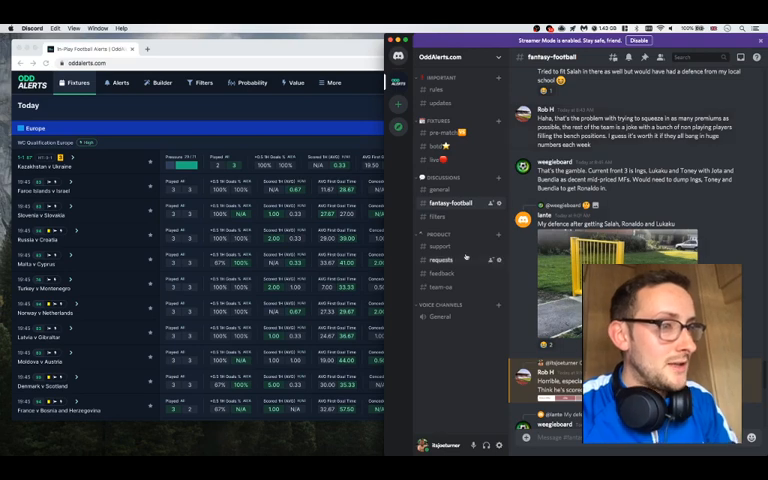
Browse the feedback, requests and one further community channel, scrolling their messages
{"action": "left_click", "coordinate": [440, 272]}
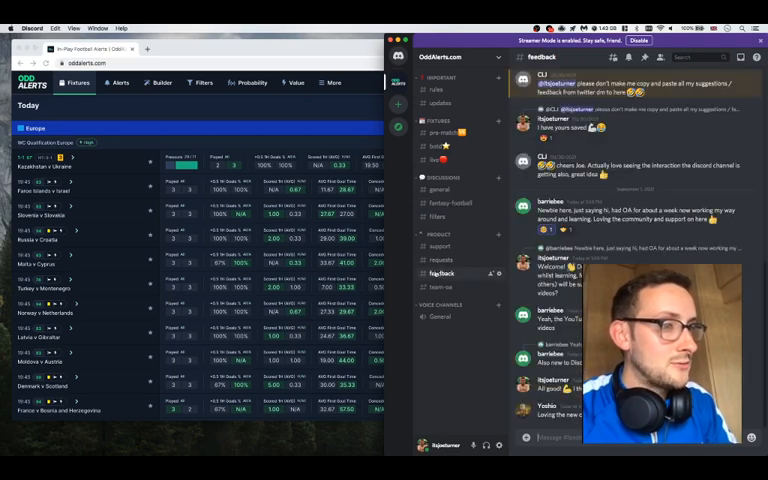
{"action": "left_click", "coordinate": [444, 260]}
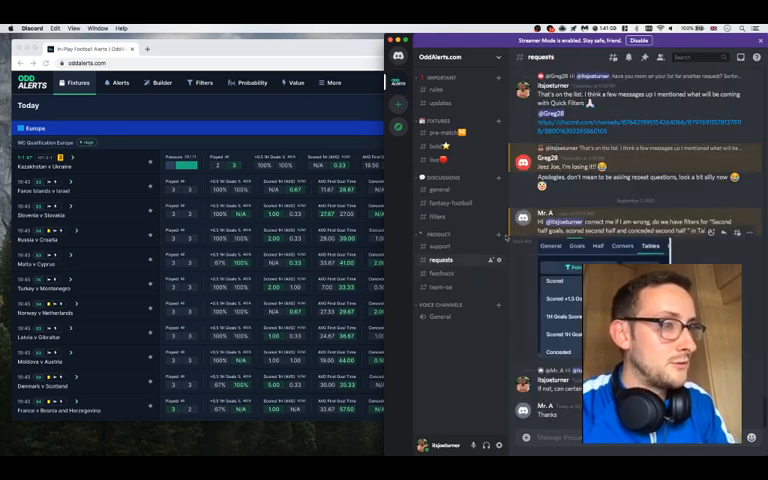
{"action": "scroll", "scroll_direction": "up", "scroll_amount": 3}
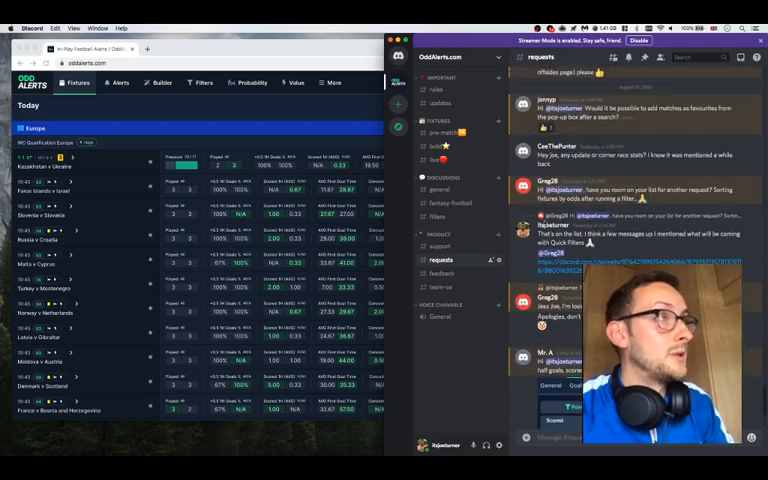
{"action": "scroll", "scroll_direction": "down", "scroll_amount": 3}
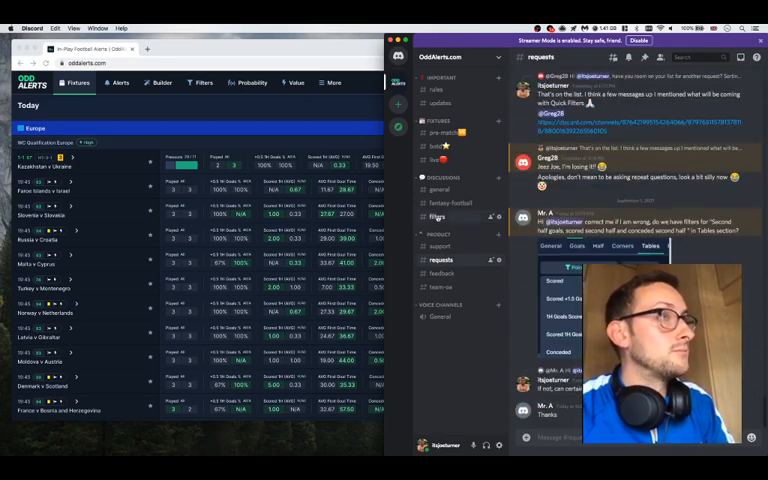
{"action": "left_click", "coordinate": [436, 216]}
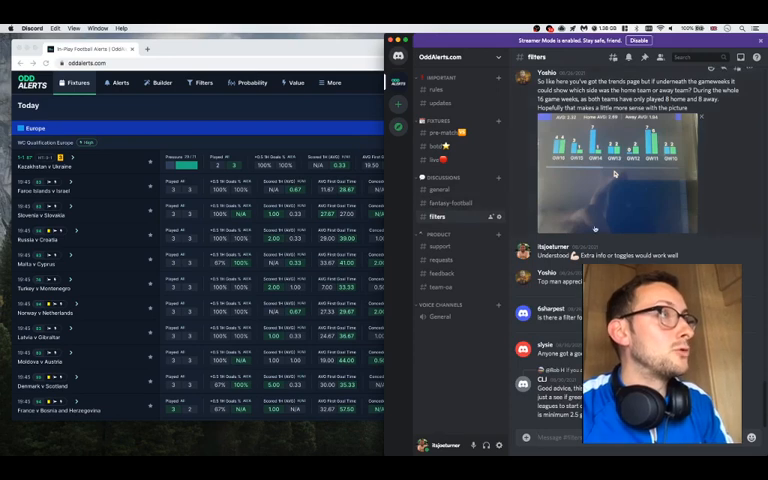
{"action": "scroll", "scroll_direction": "up", "scroll_amount": 3}
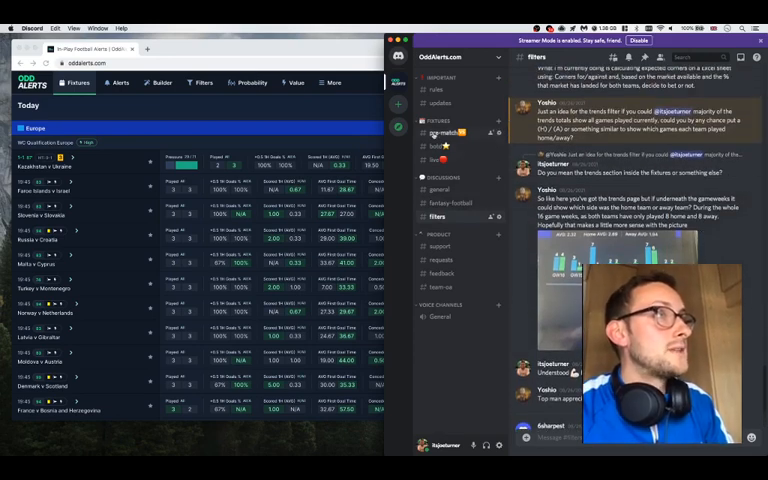